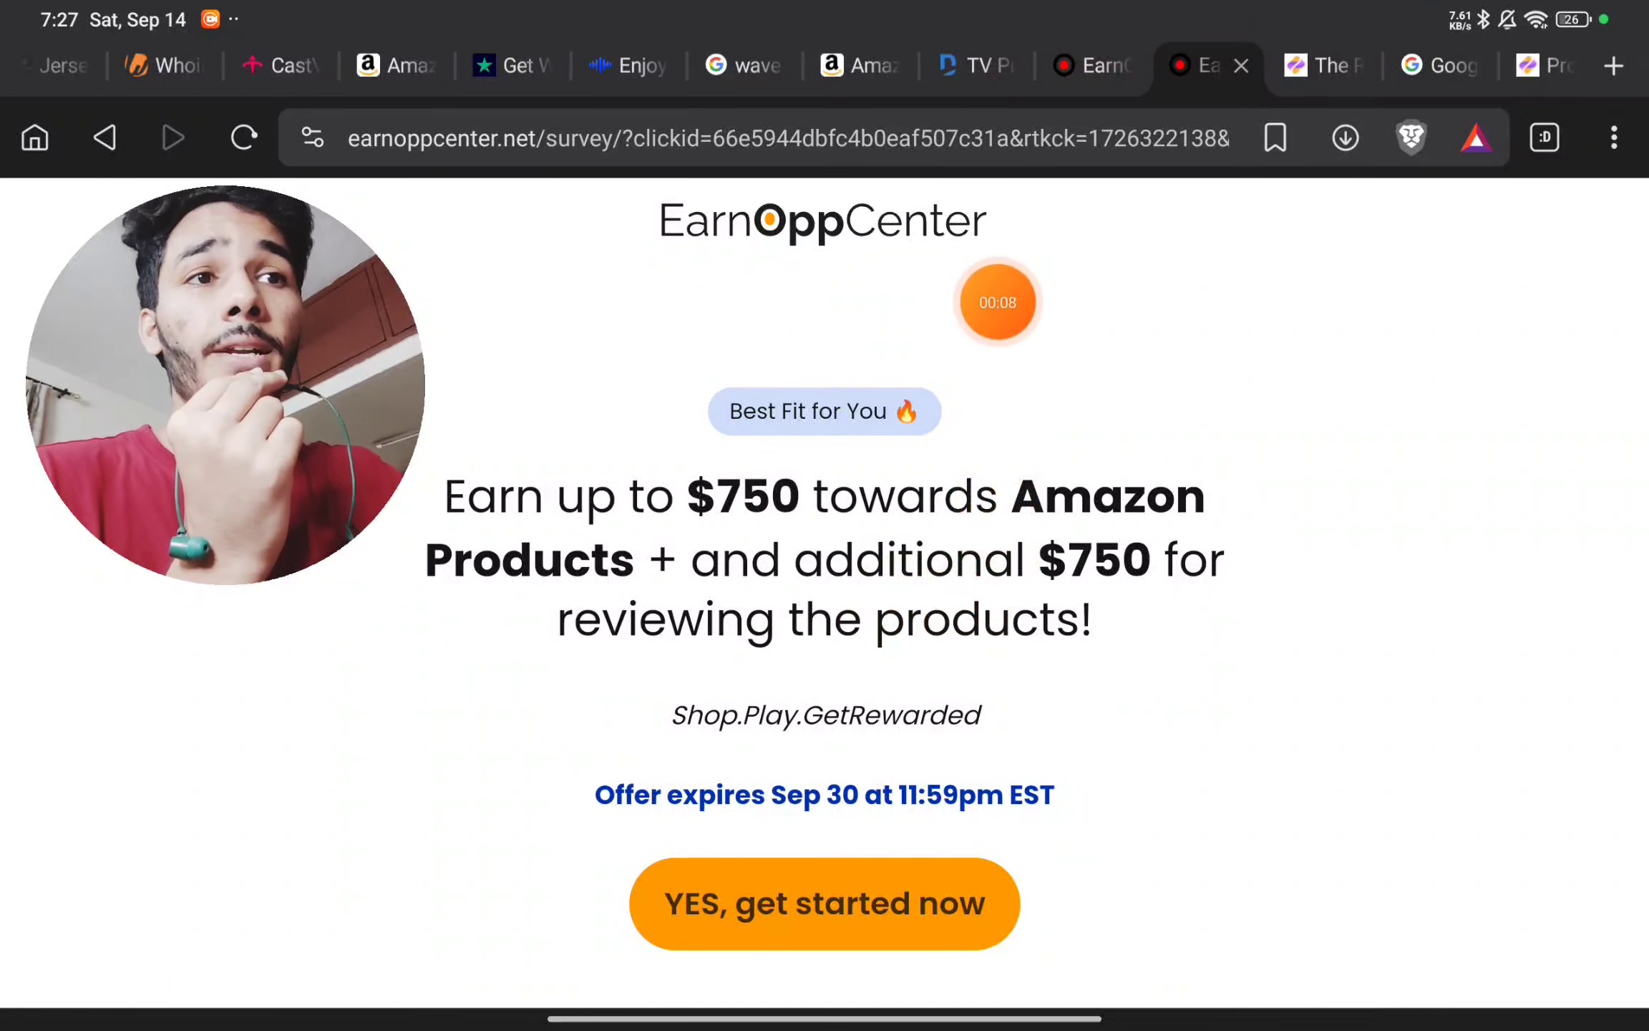
Step: Start the offer and submit ZIP code 566 to reach the name-and-email signup form
left_click(824, 902)
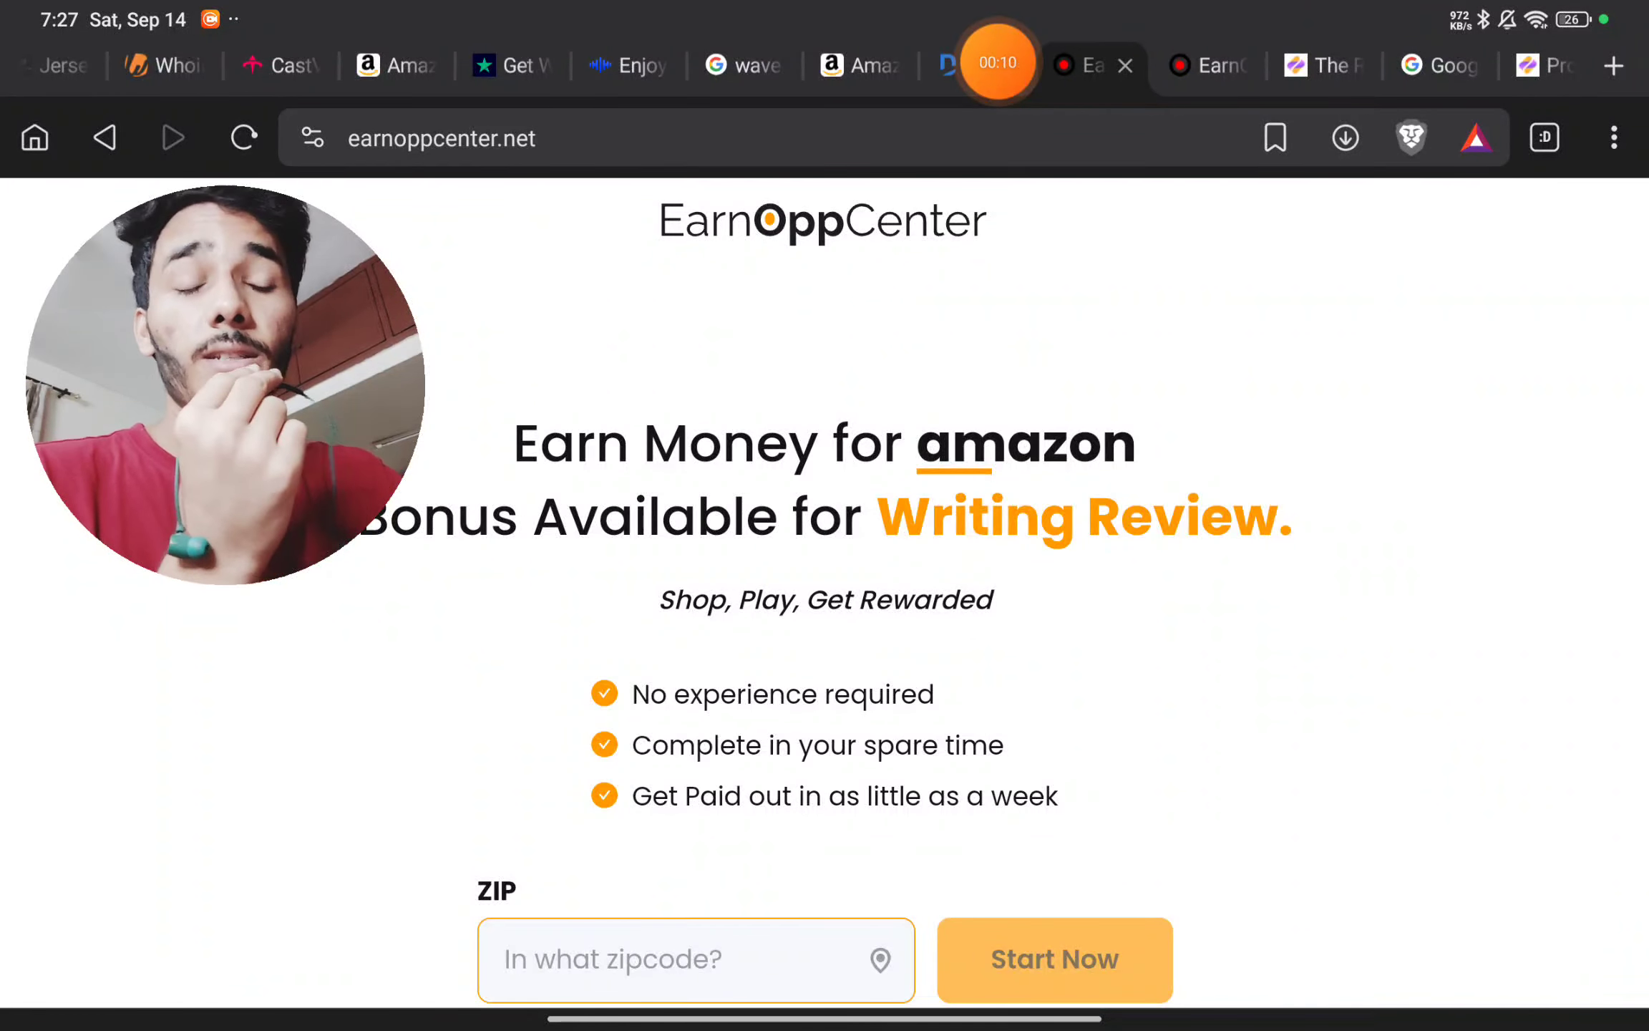
left_click(696, 783)
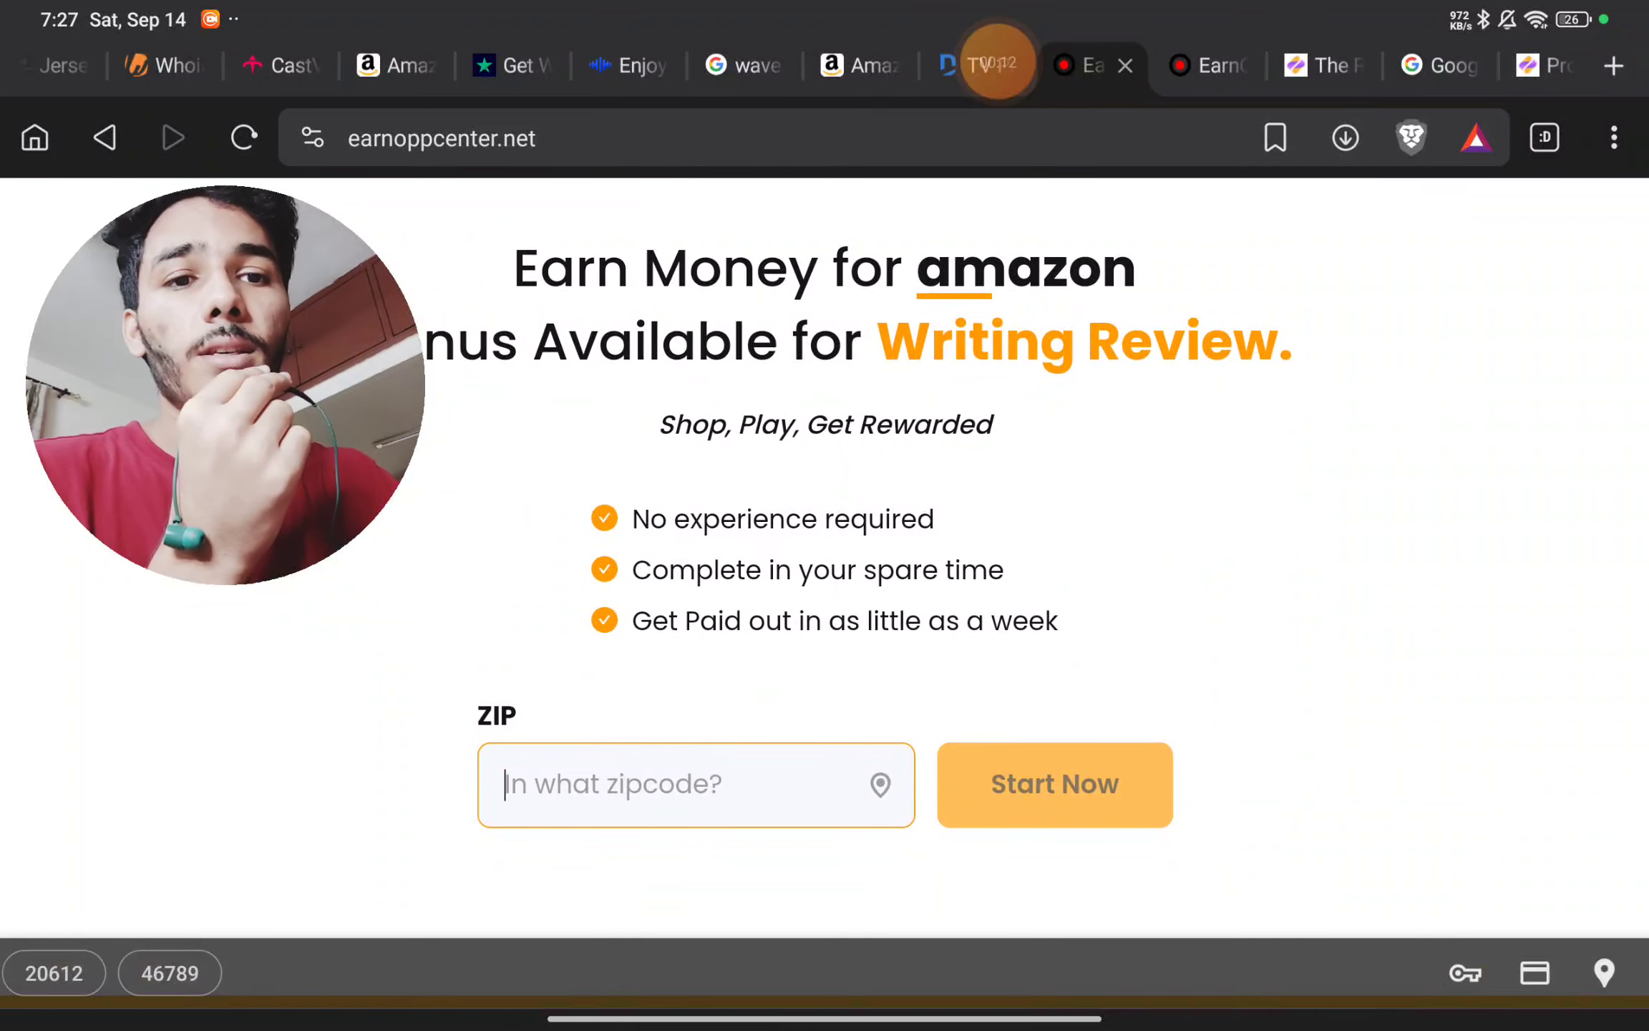
type("566")
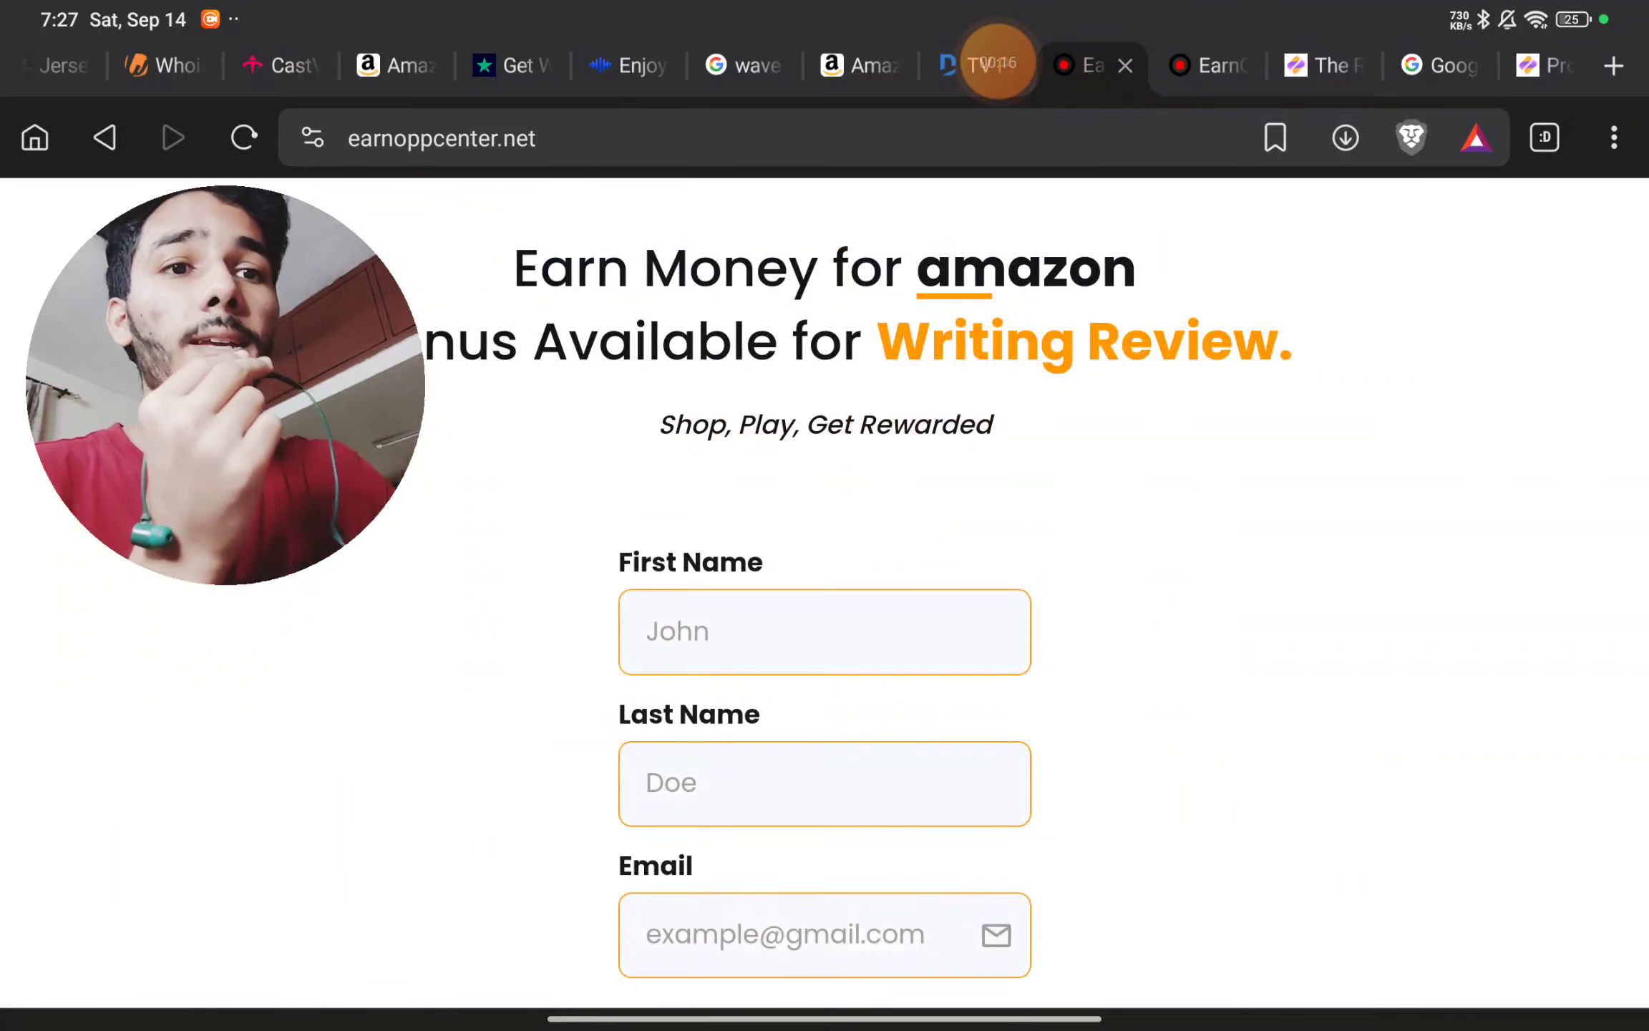
Step: Enter first name John, last name Doe and a saved email suggestion, then continue
left_click(824, 631)
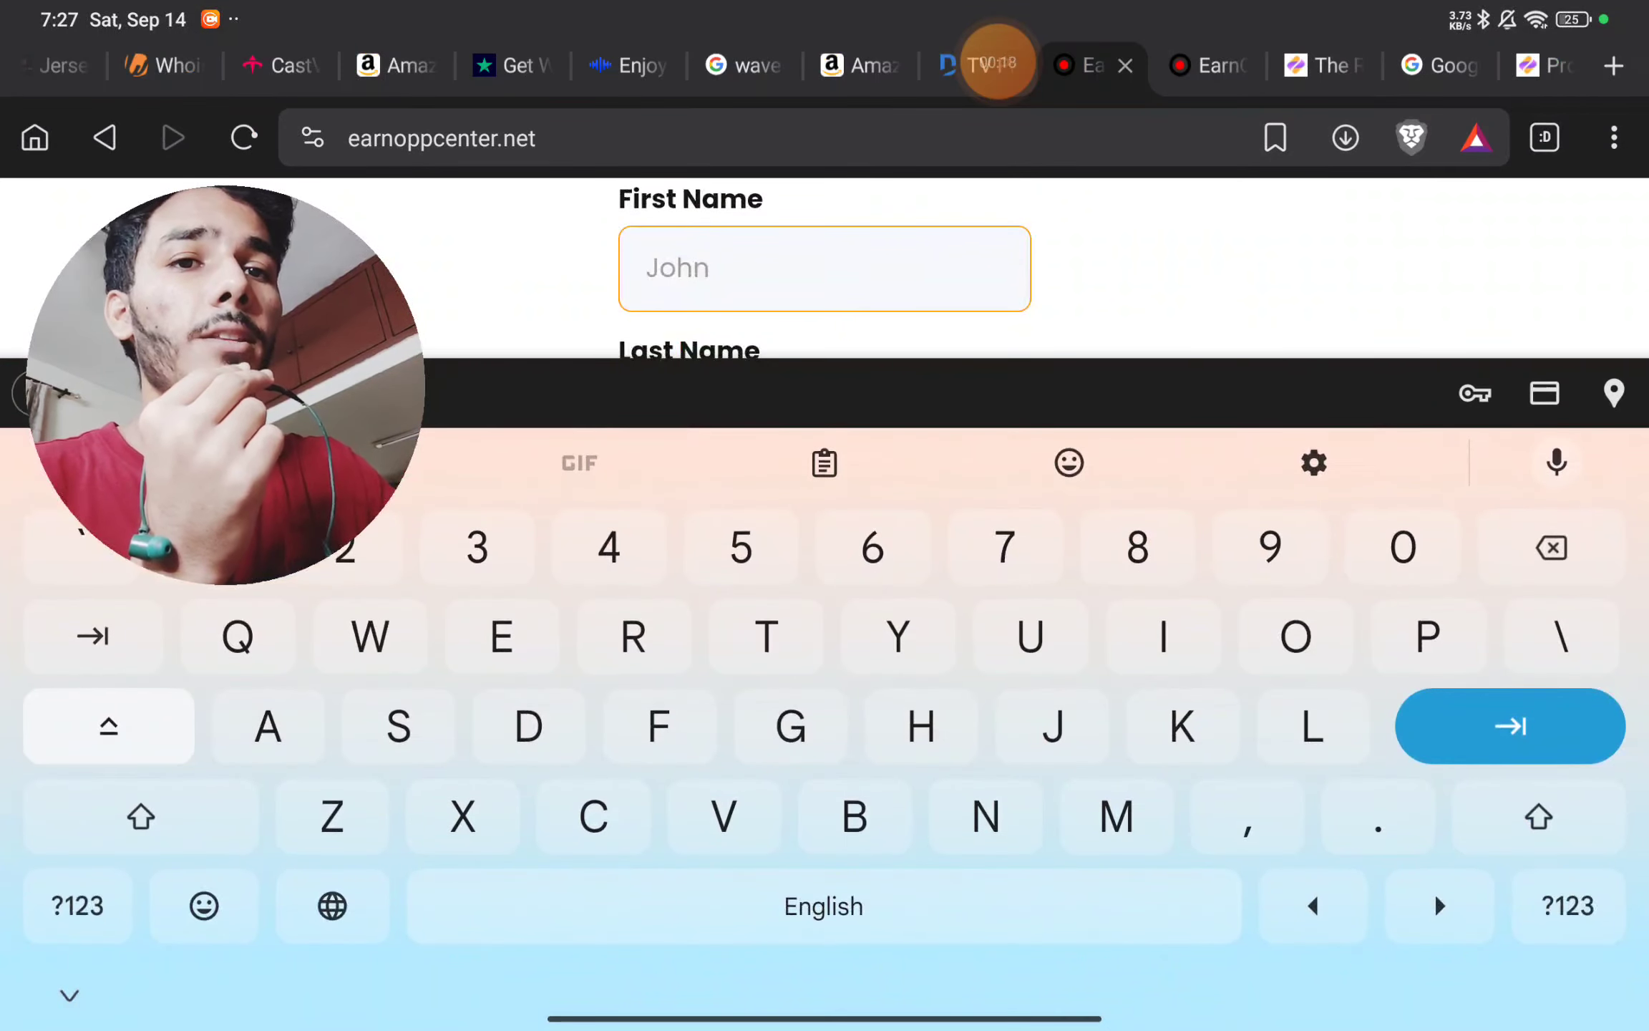
type("John")
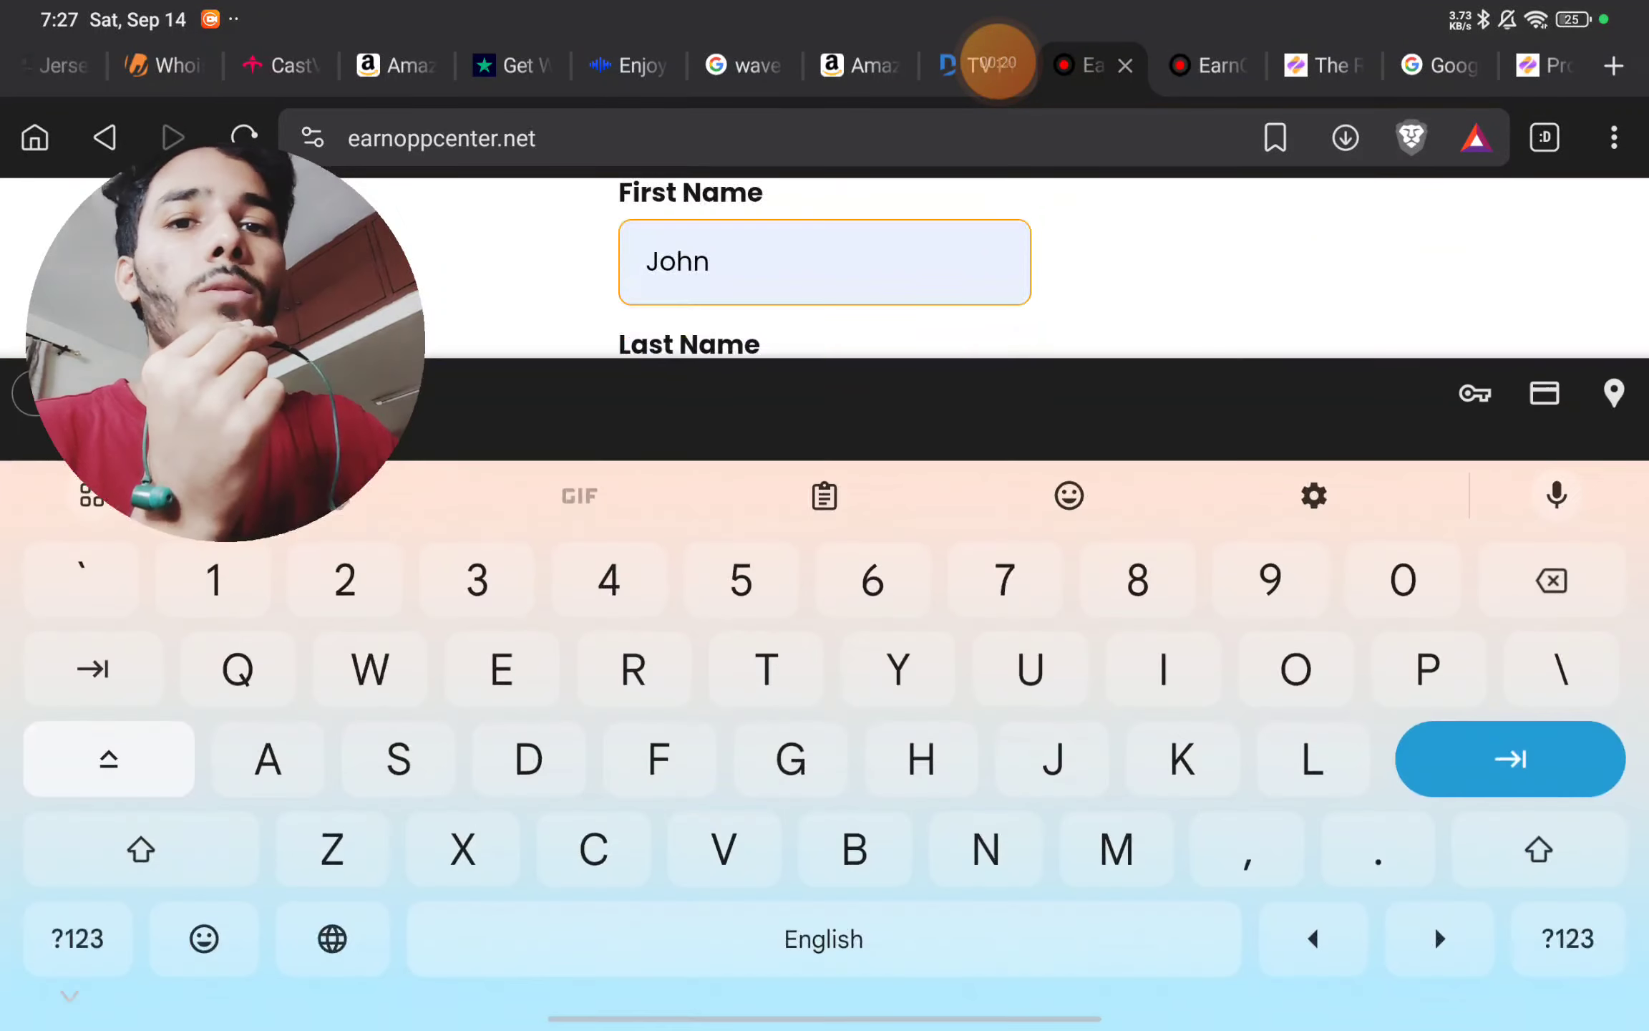
type("Doe")
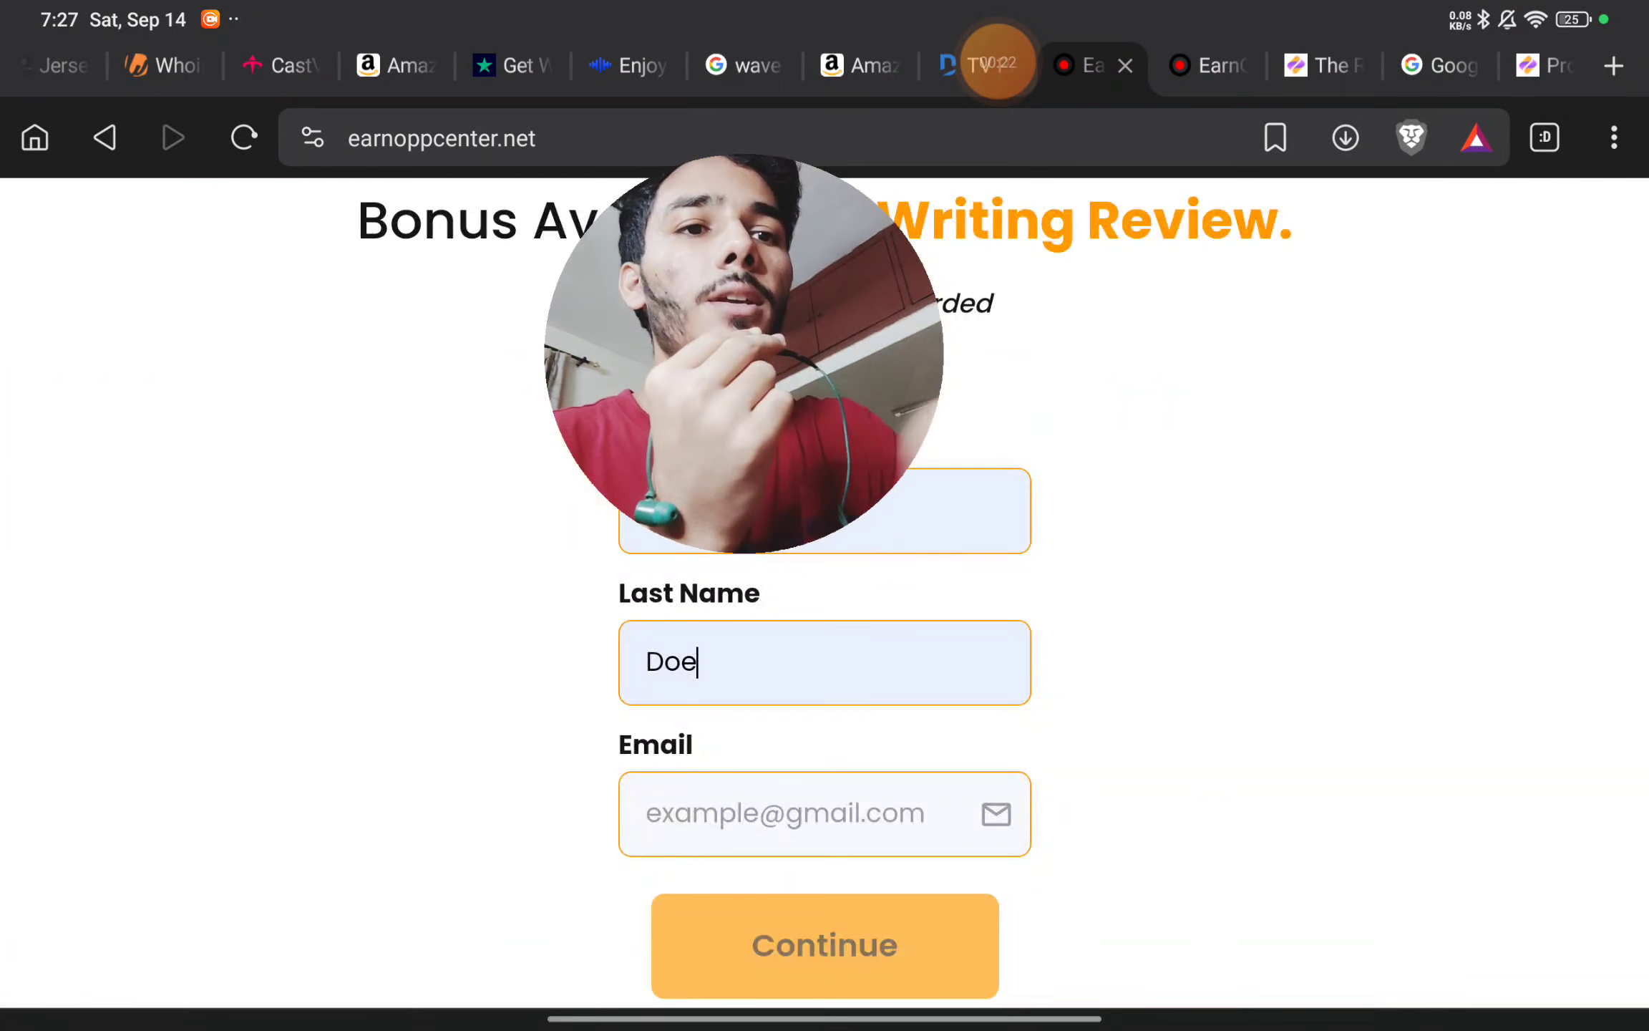
left_click(825, 813)
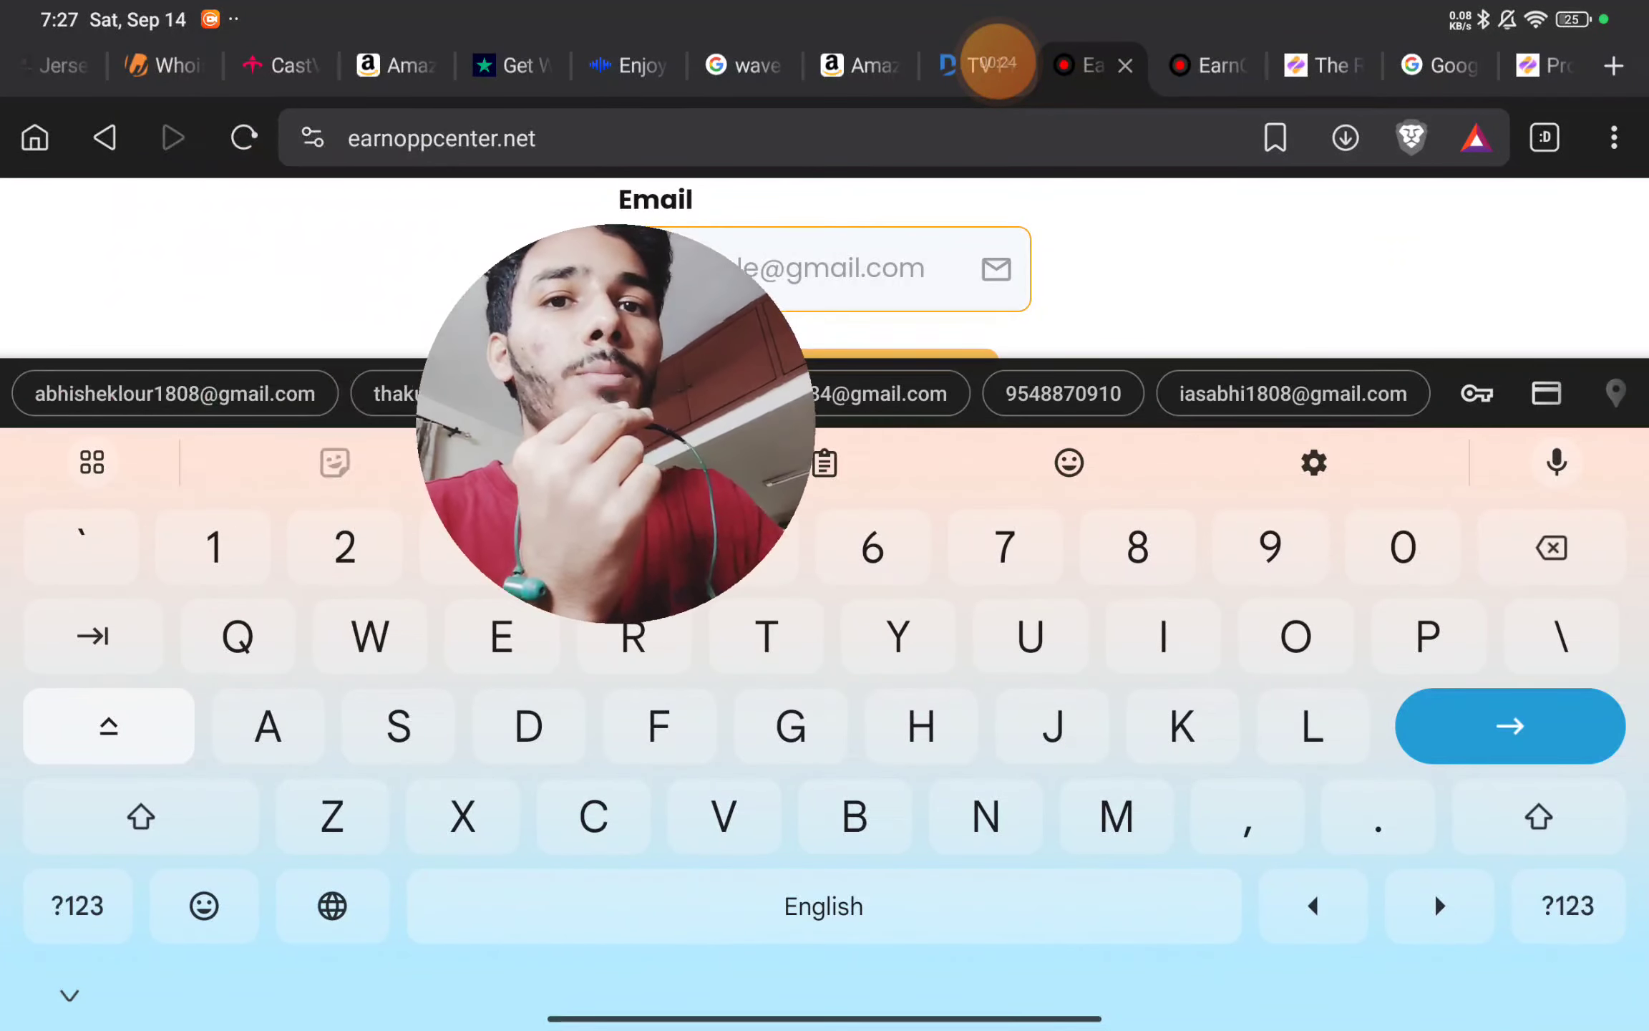
left_click(174, 393)
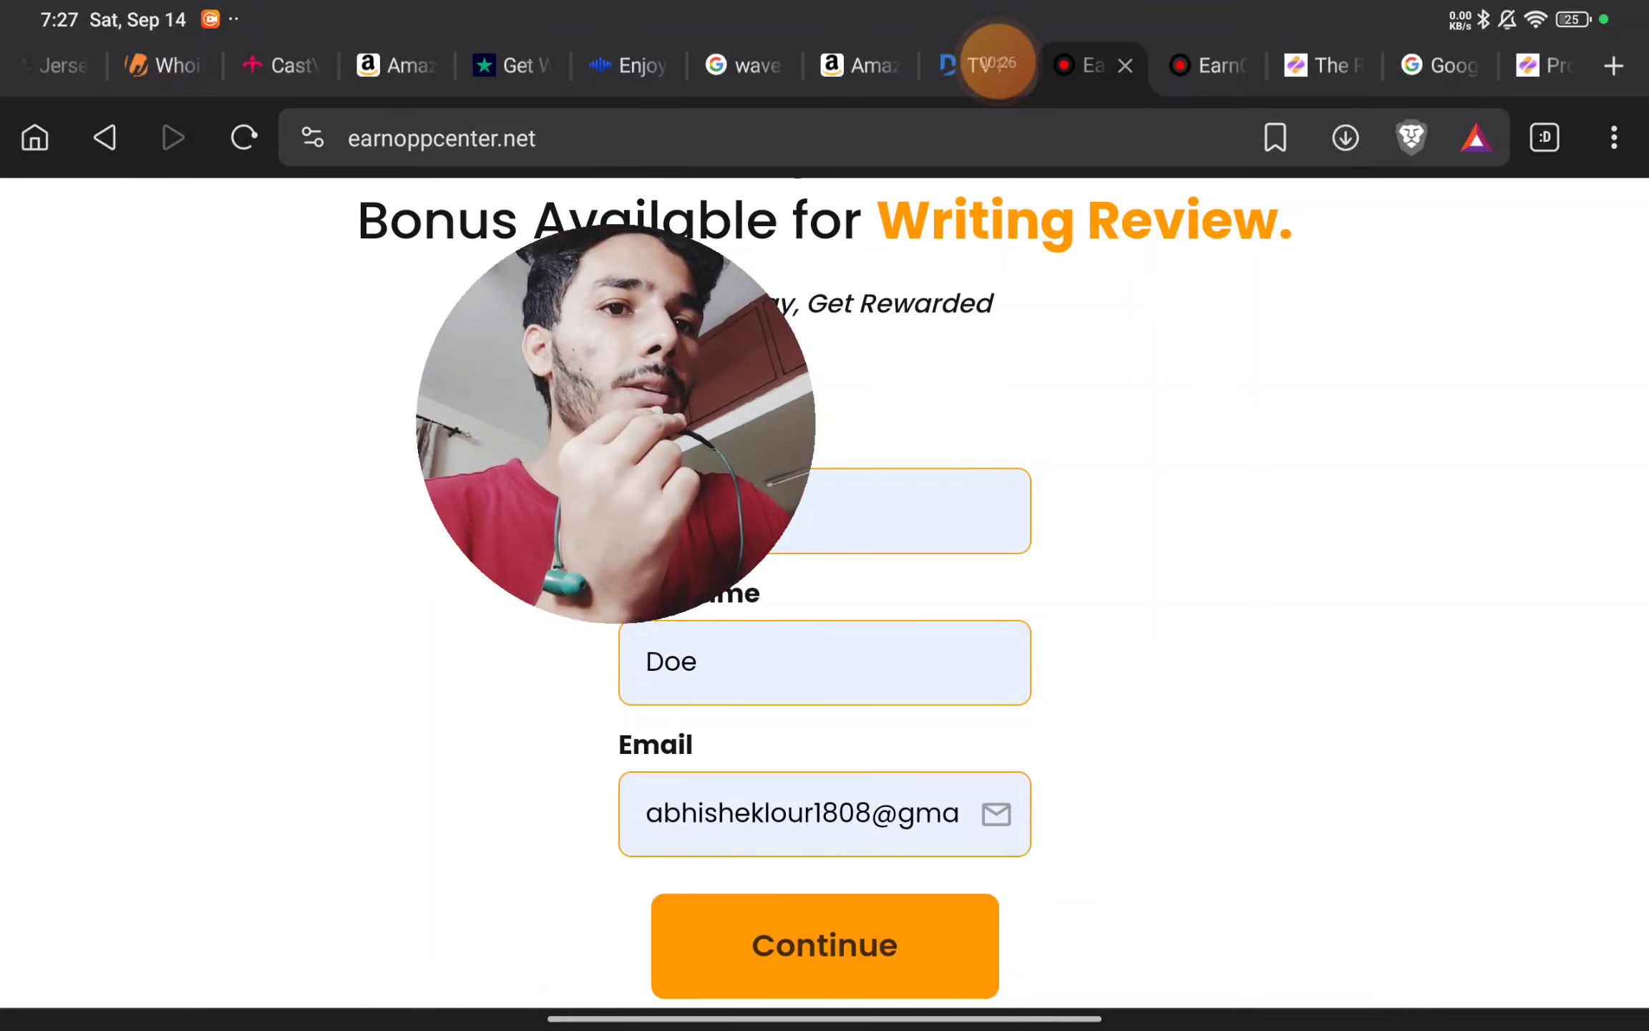
left_click(823, 944)
type("(567) 655-")
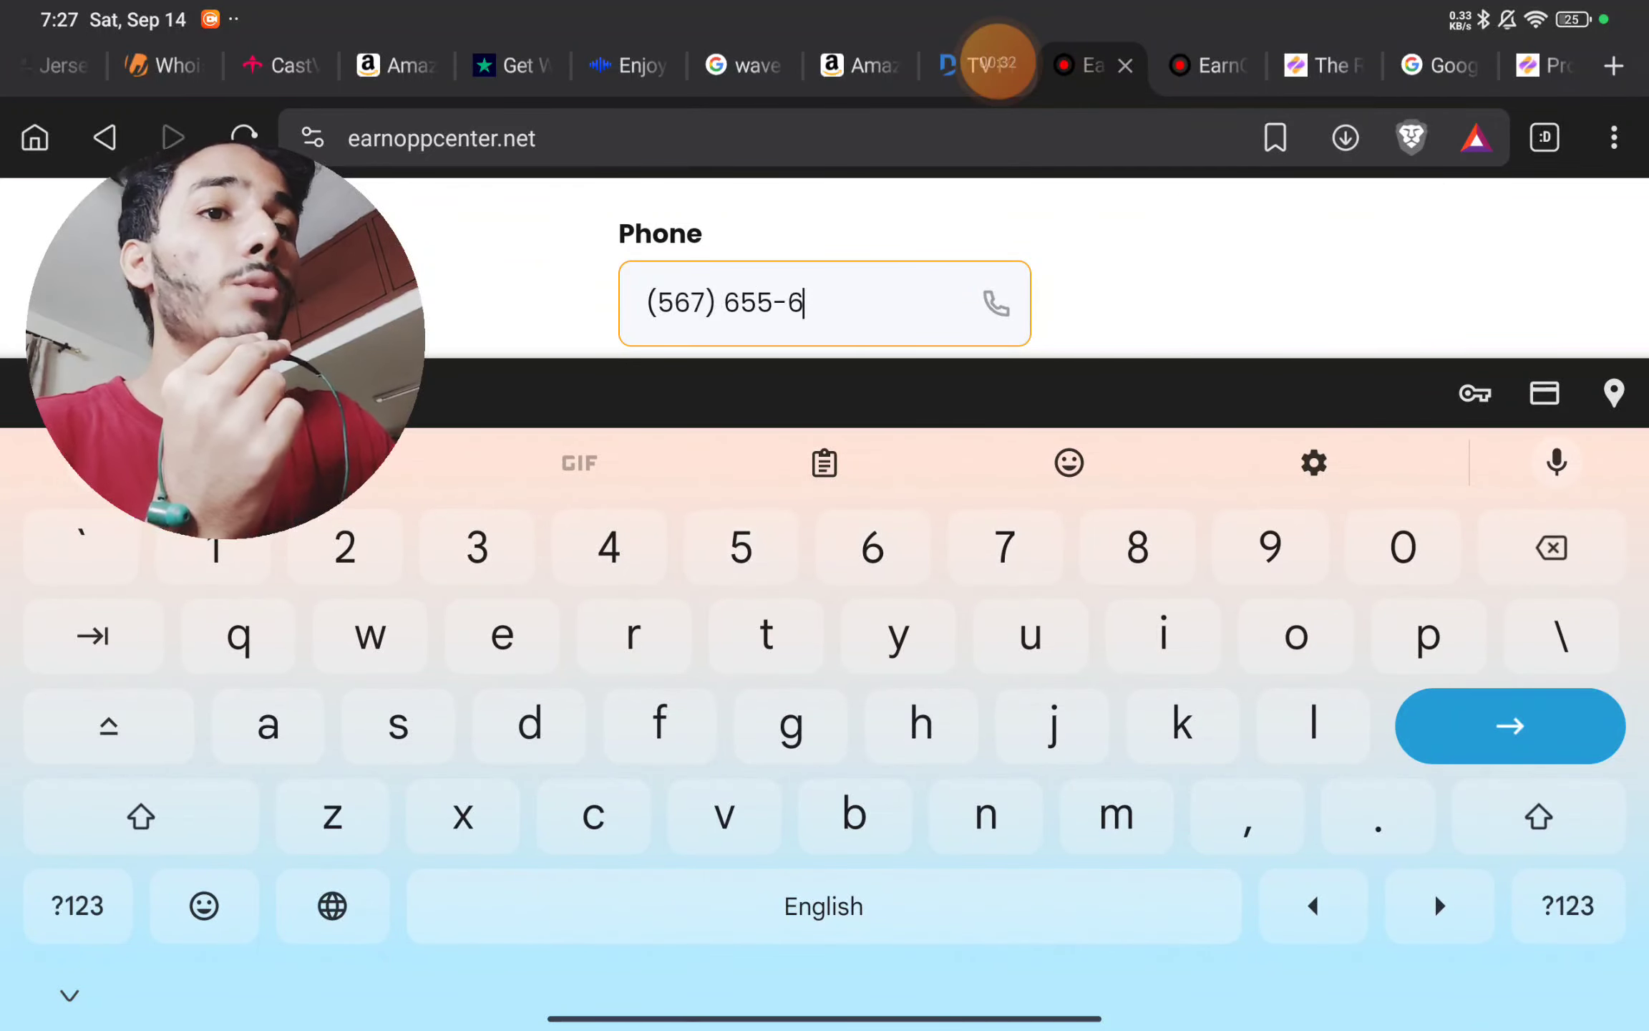
type("667")
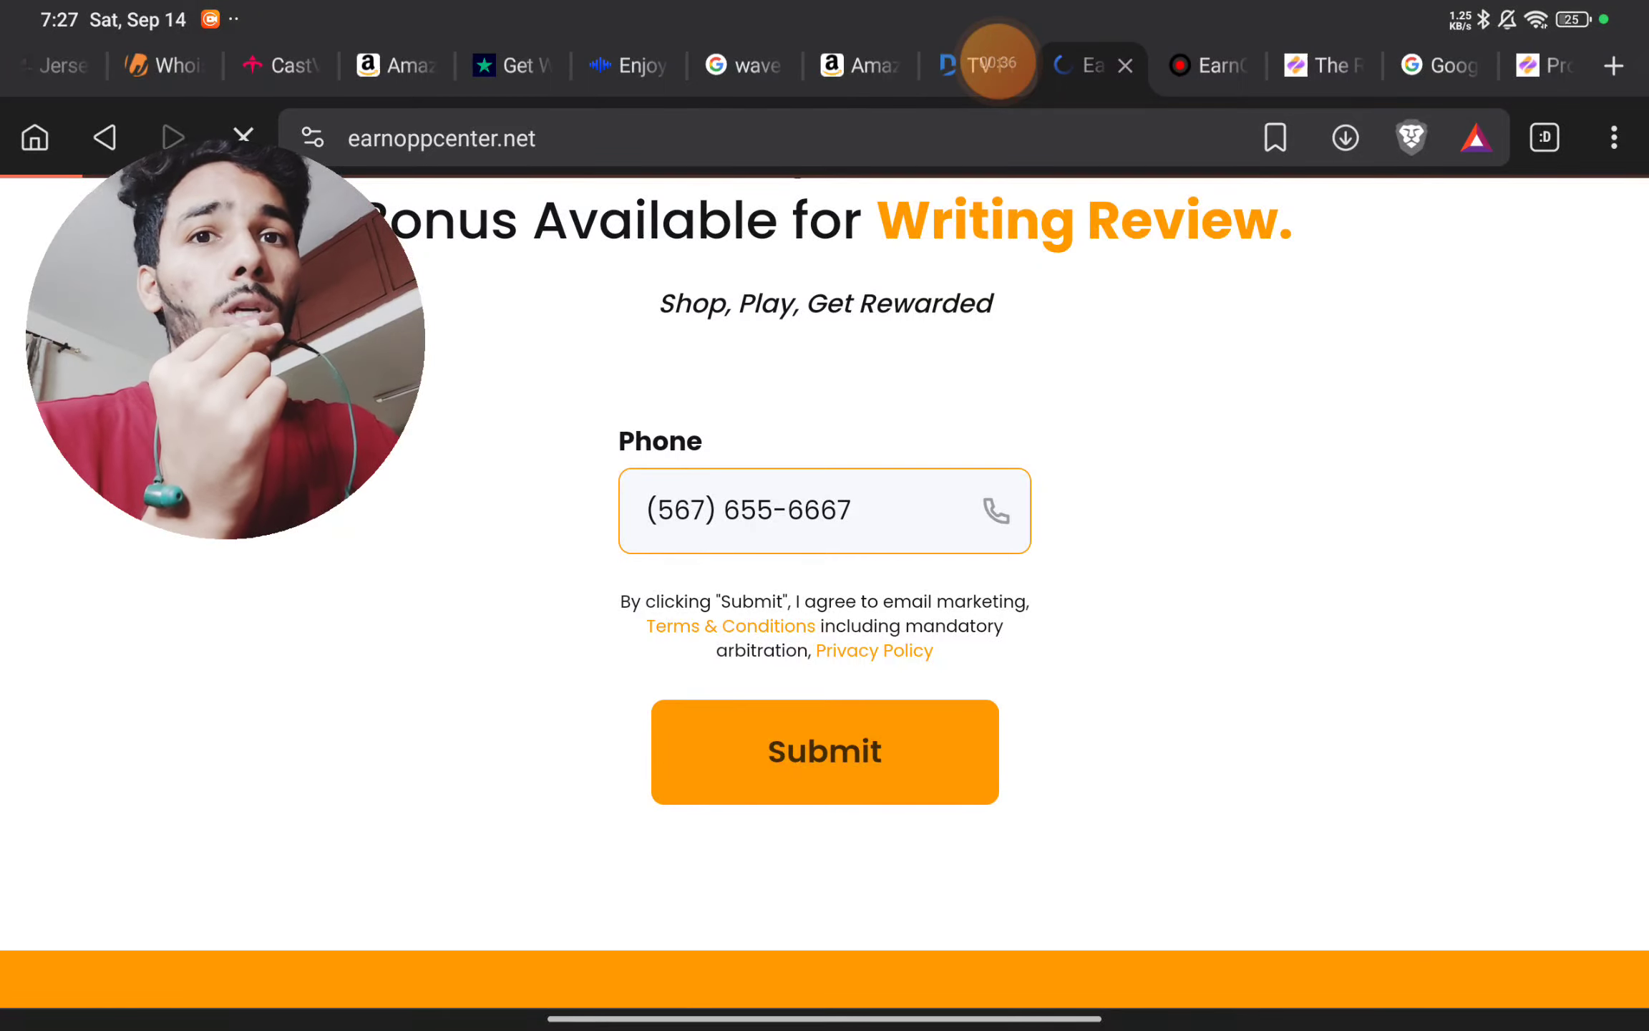
Step: Submit the signup, answer the product-review and Amazon order-frequency questions, then switch to whois.com/whois/earnoppcenter.net
left_click(823, 752)
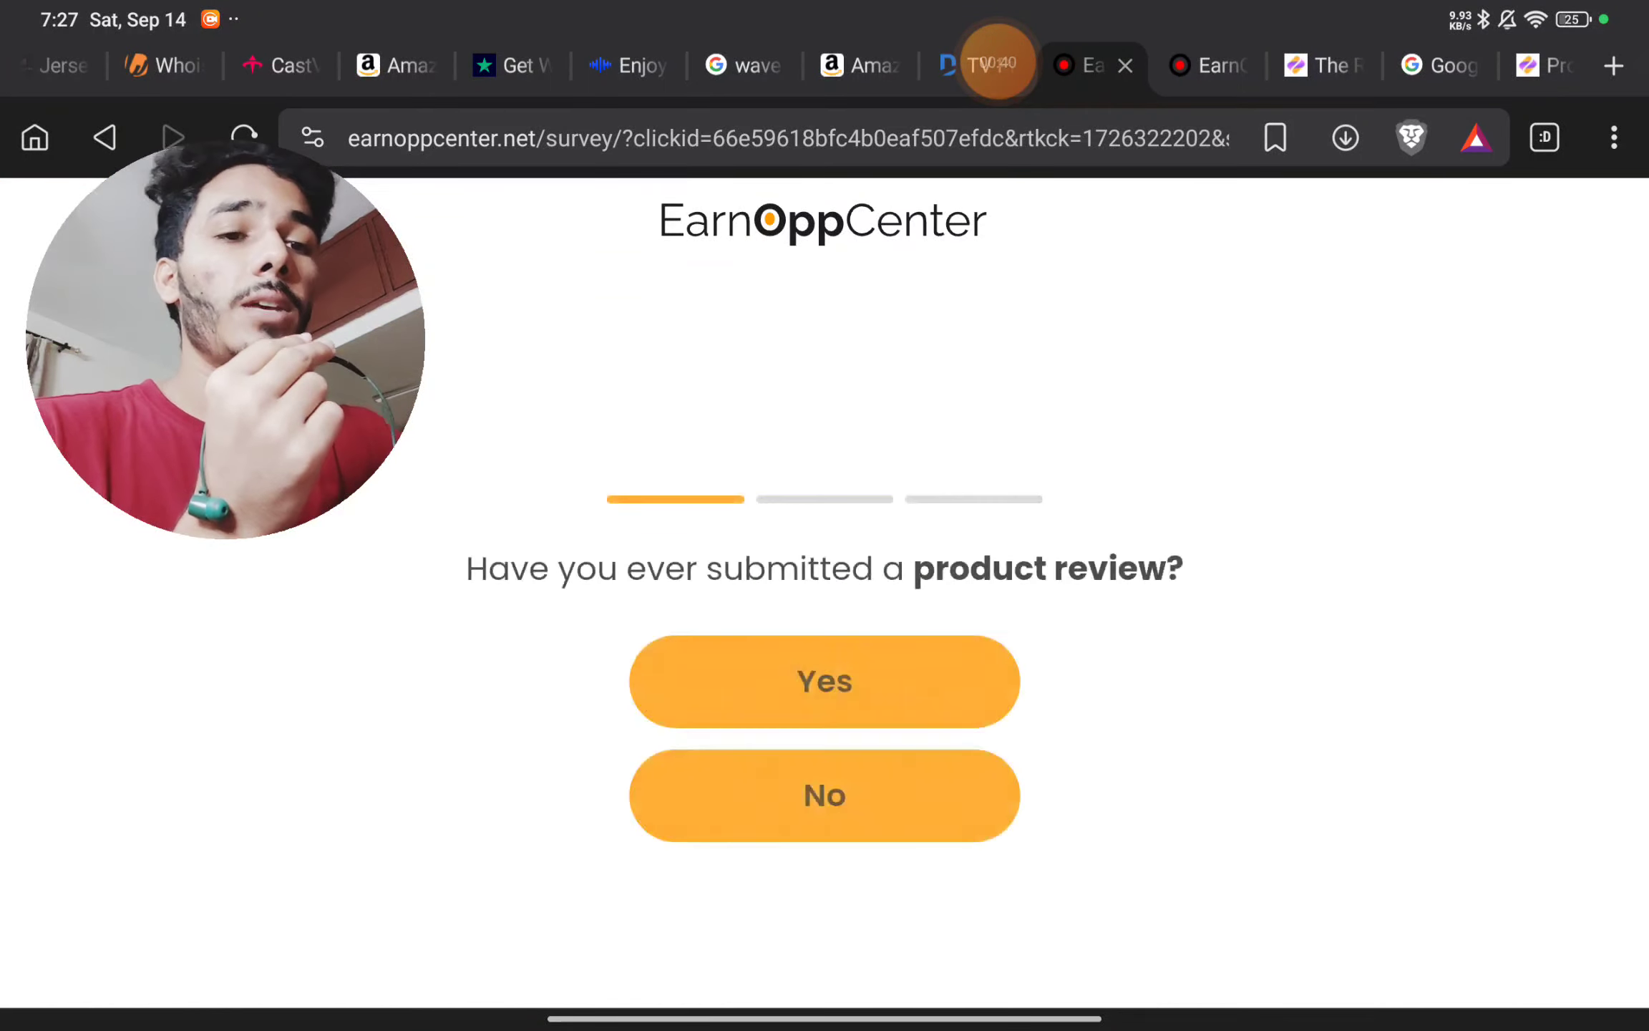
left_click(824, 680)
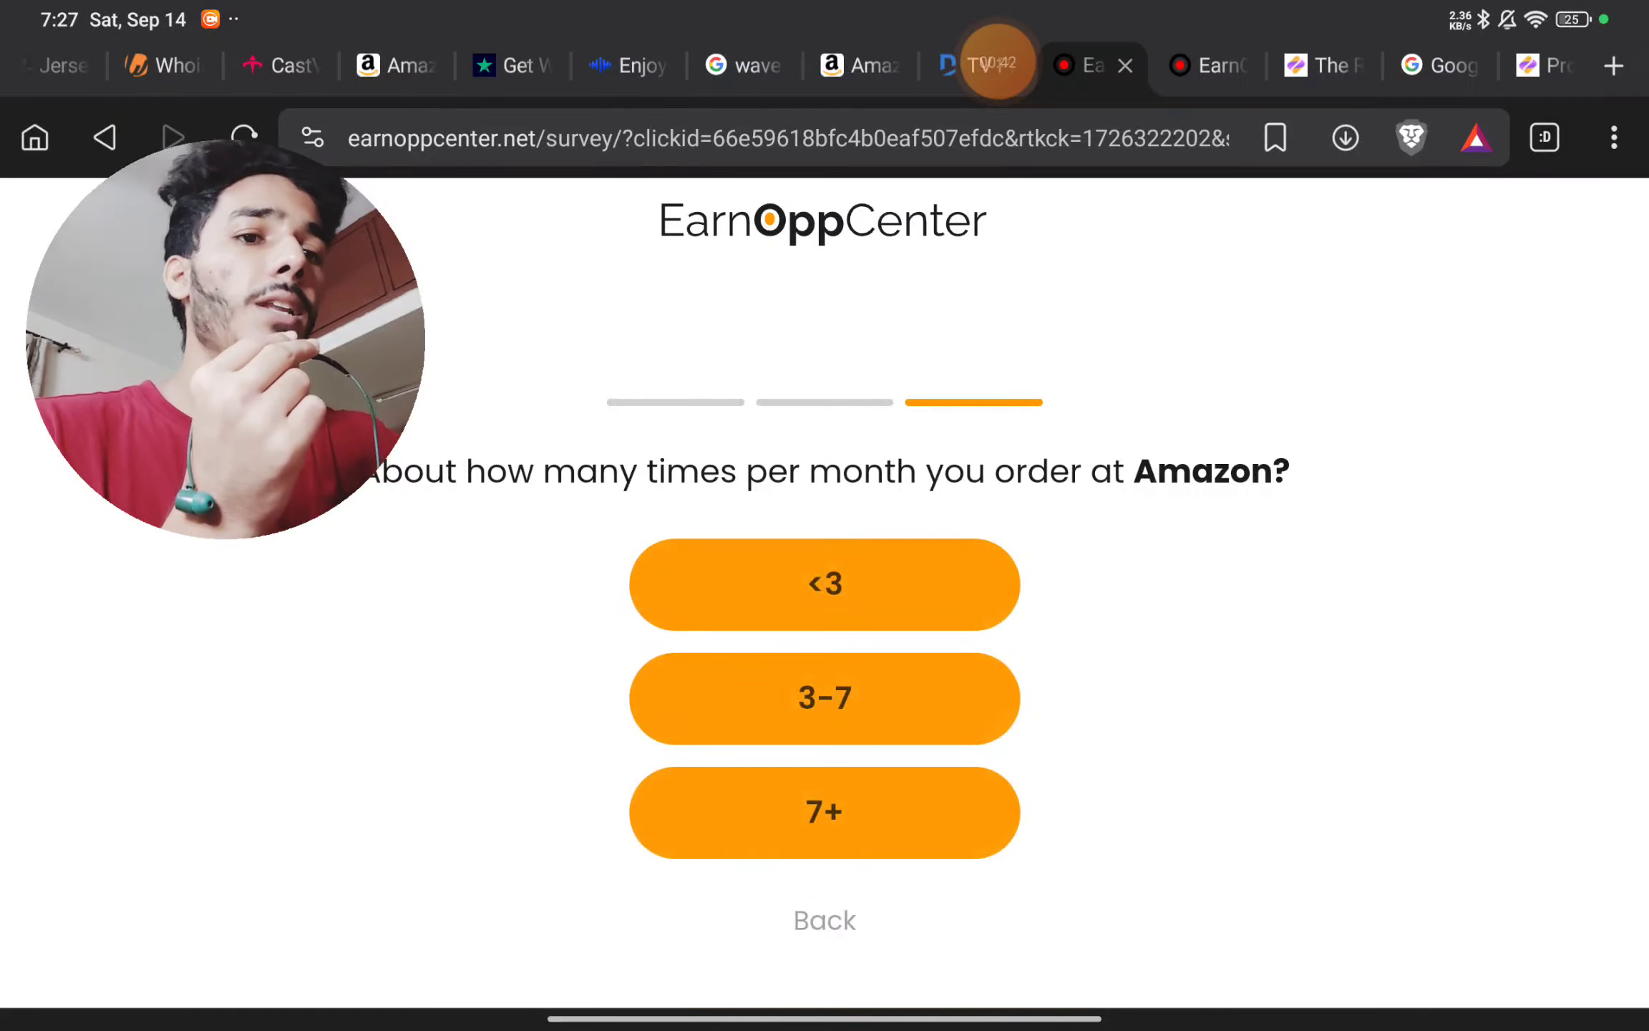
left_click(825, 698)
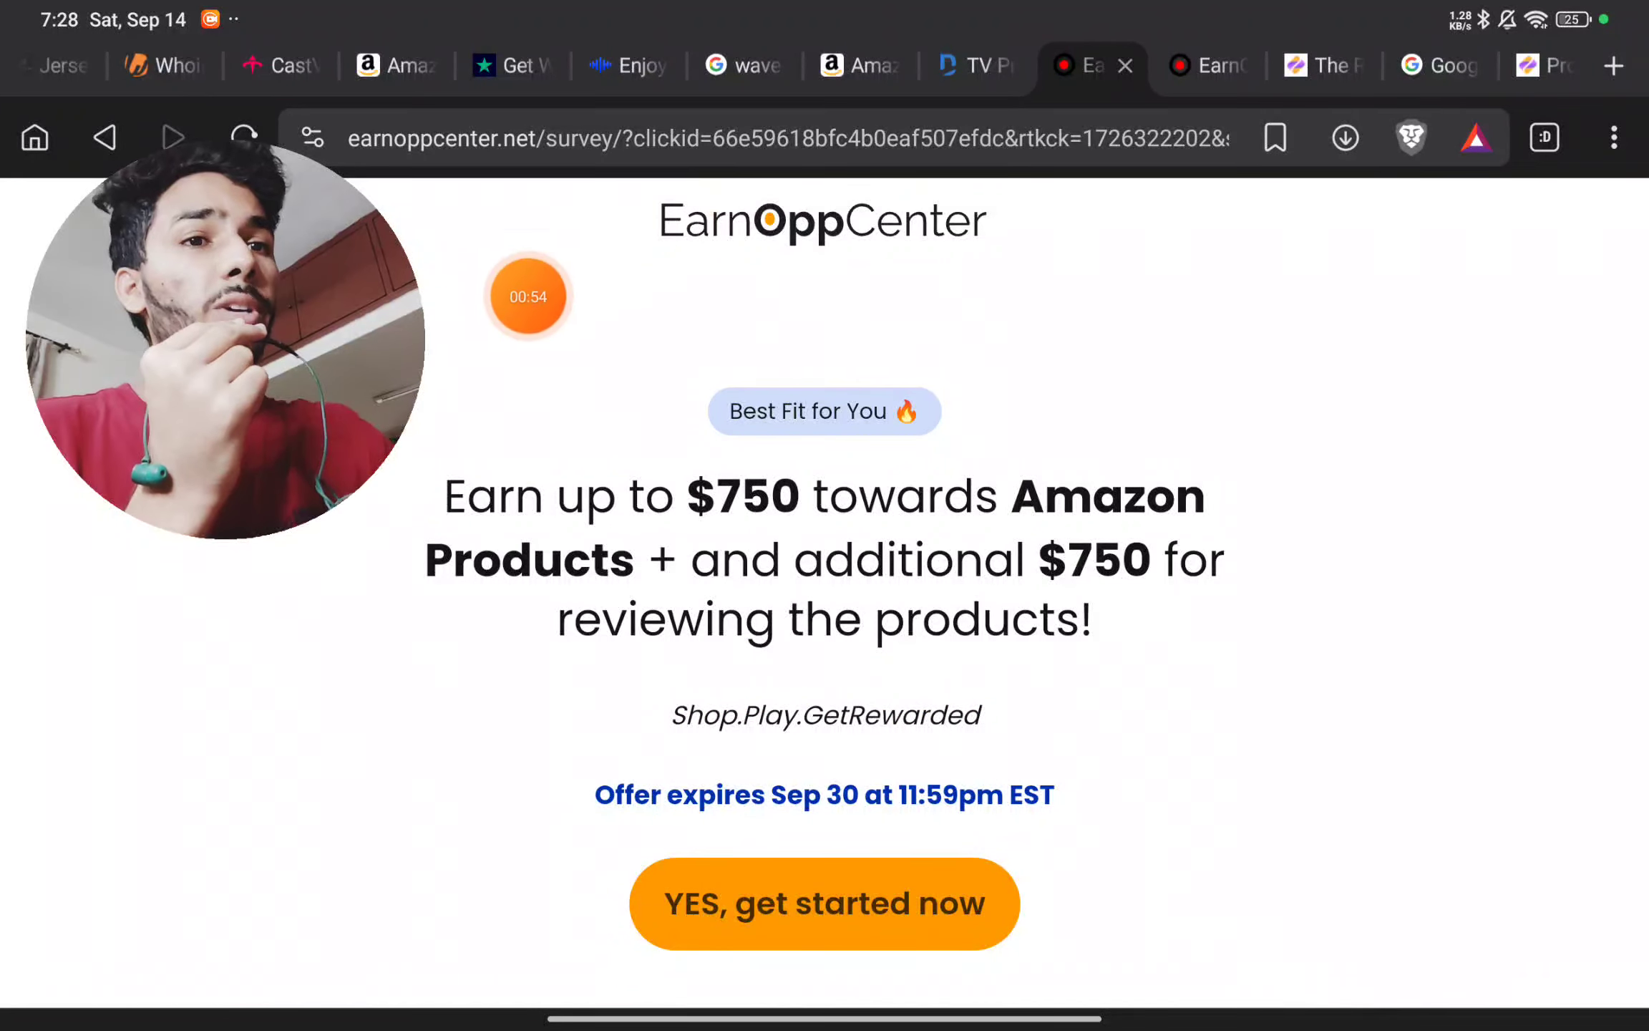
left_click(163, 66)
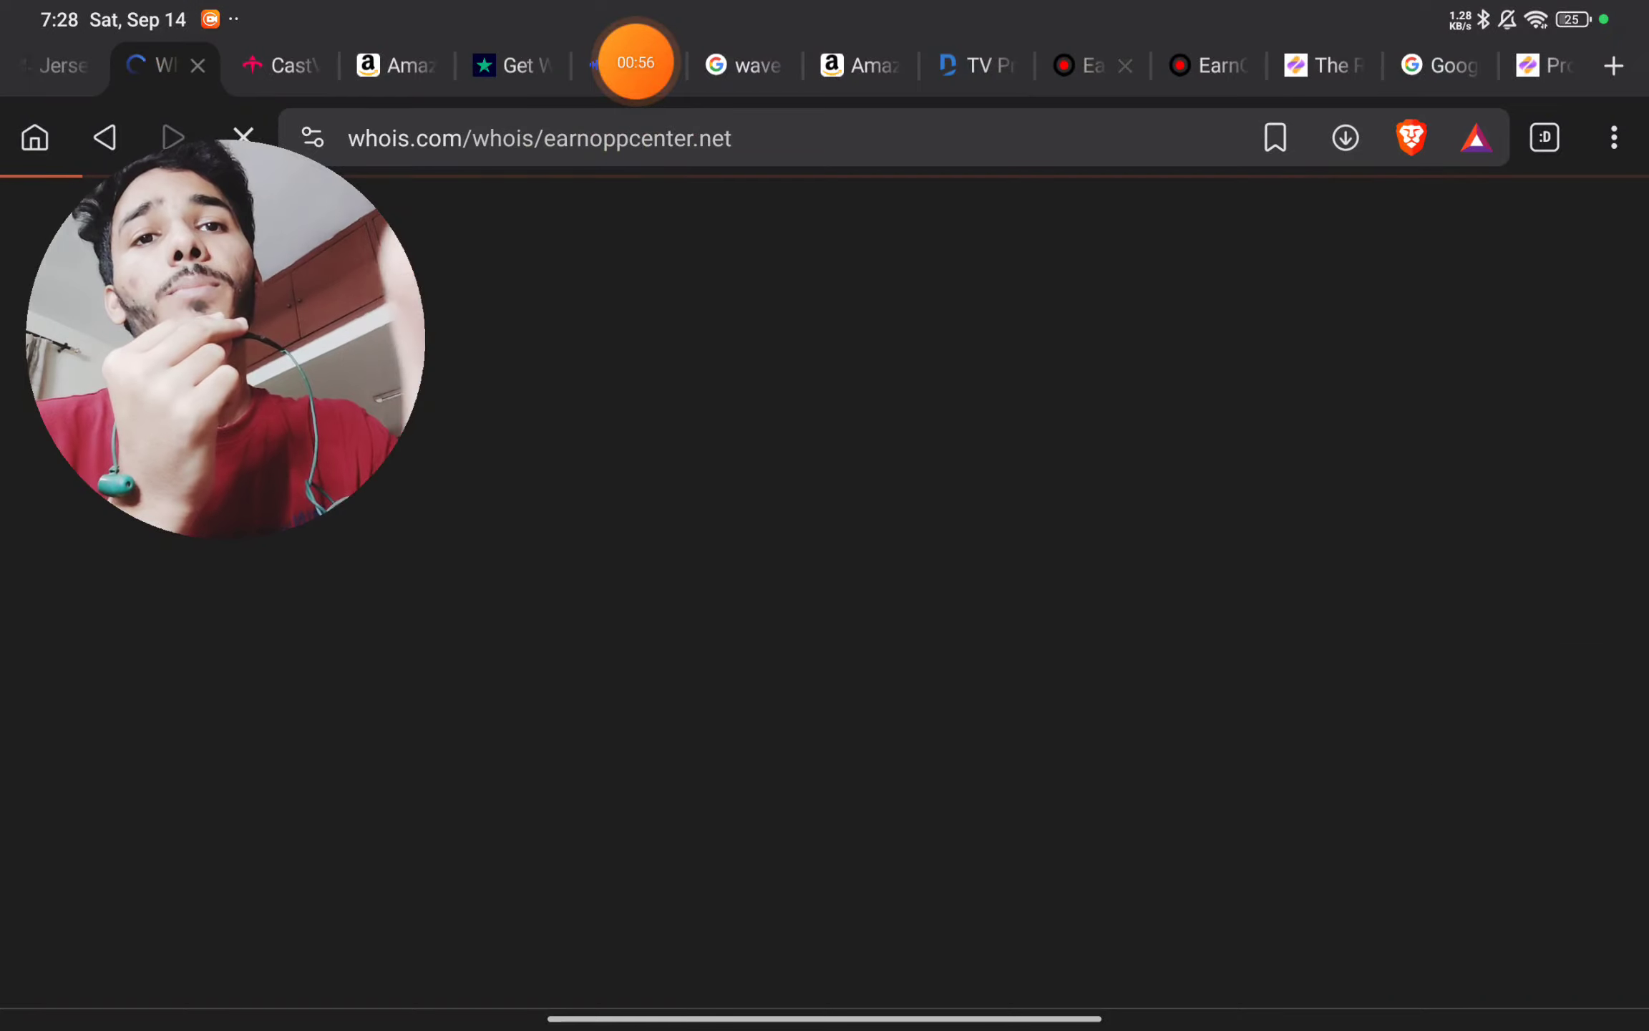